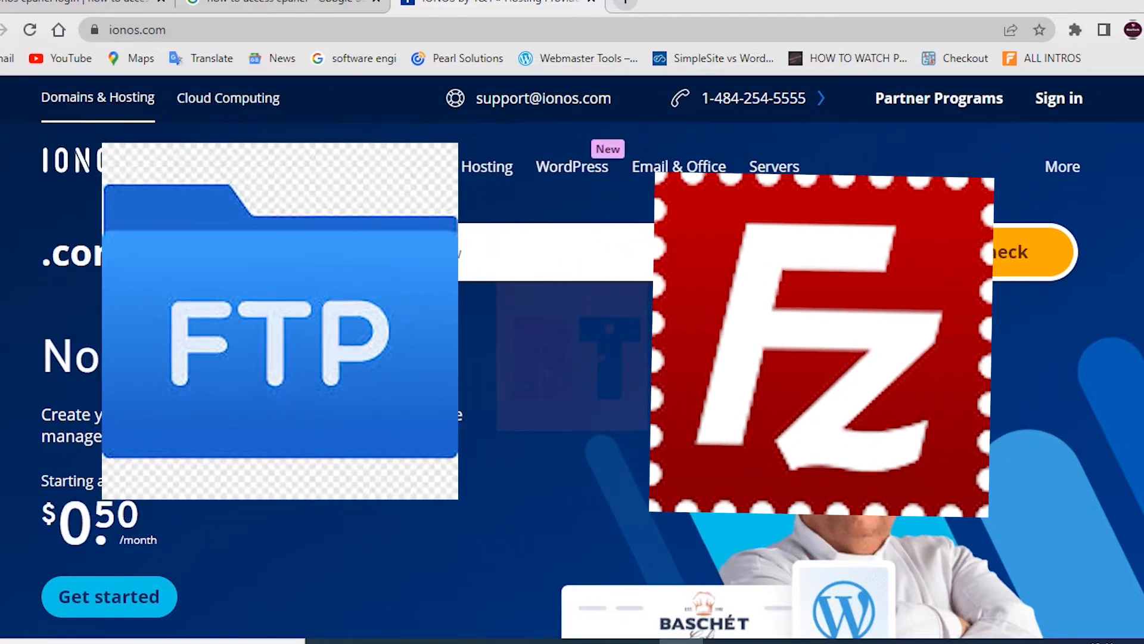
# - Follow the Webspace Explorer link to reach the IONOS hosting login
pyautogui.scroll(-3)
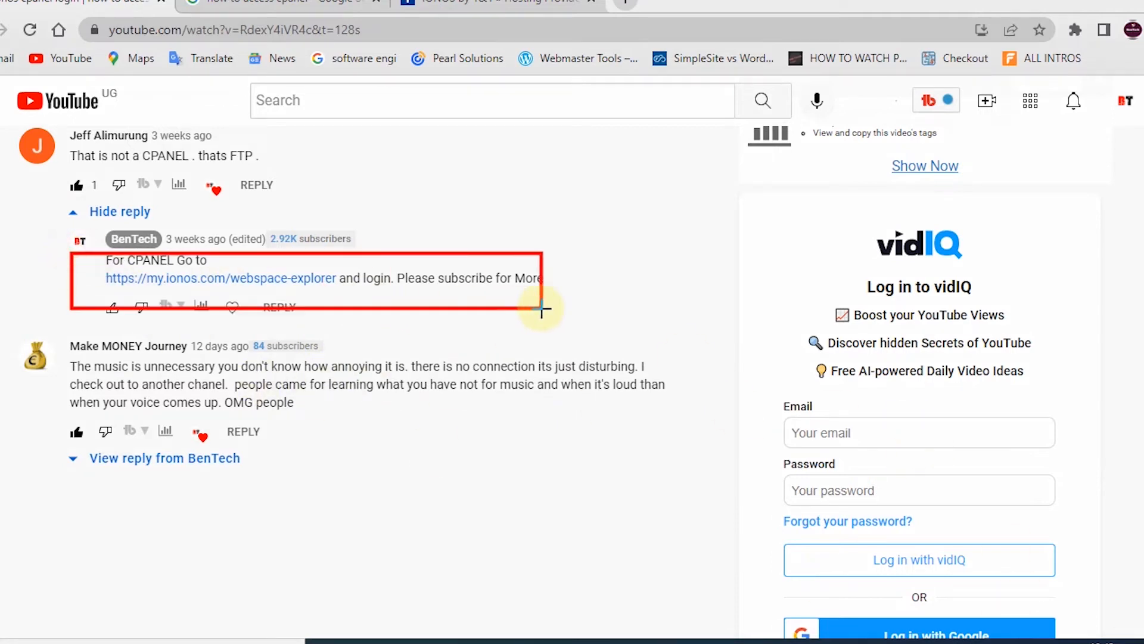
pyautogui.moveTo(257, 314)
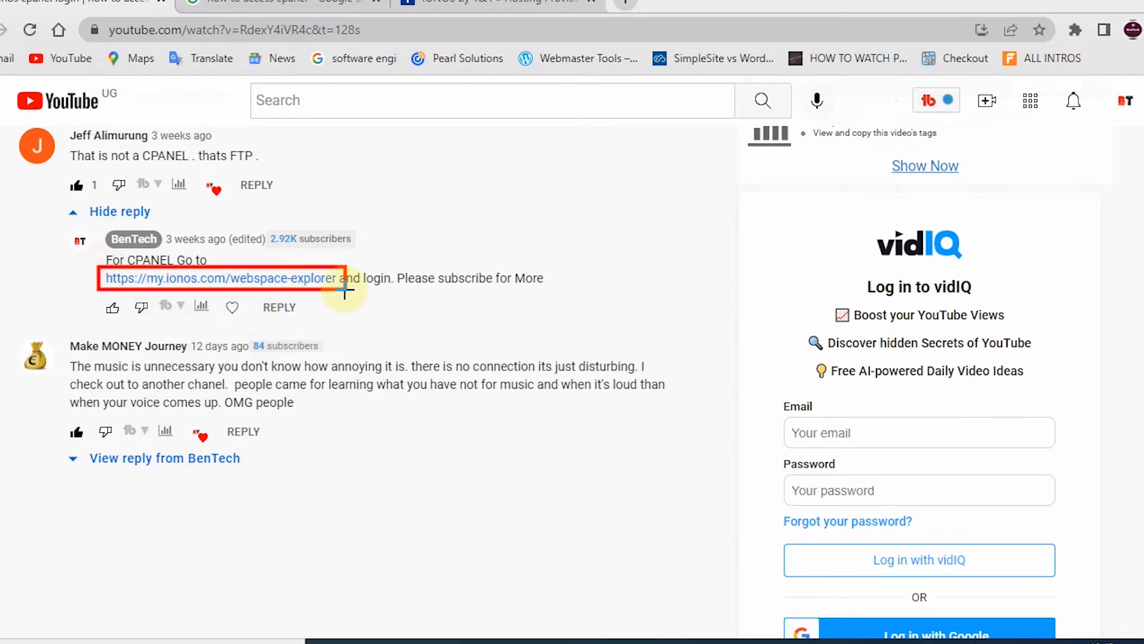
pyautogui.moveTo(369, 350)
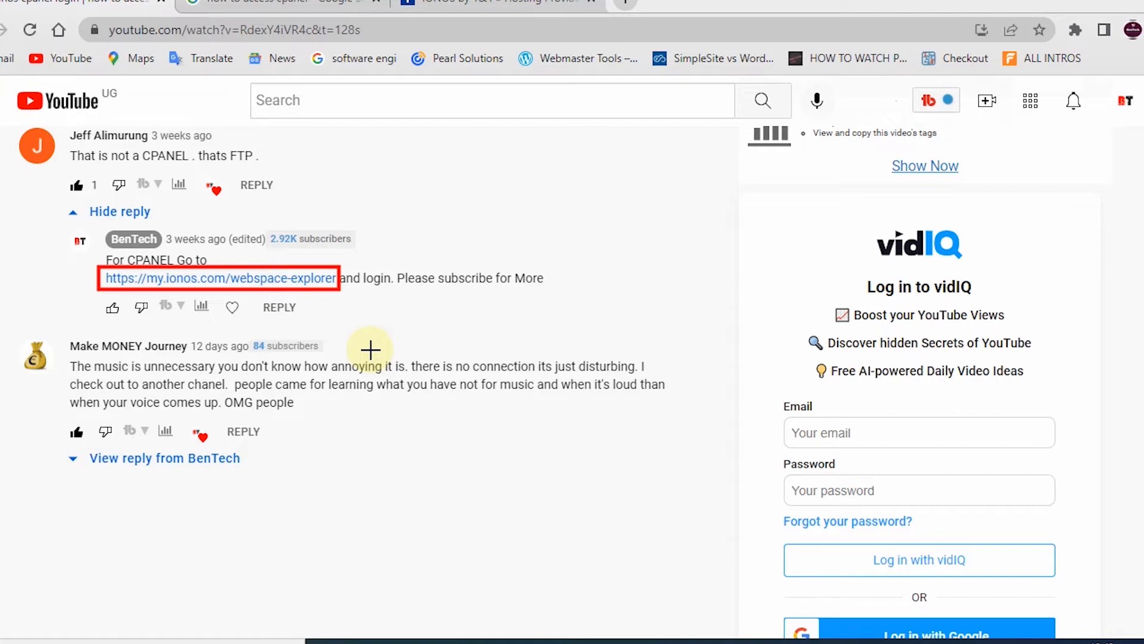
pyautogui.moveTo(498, 410)
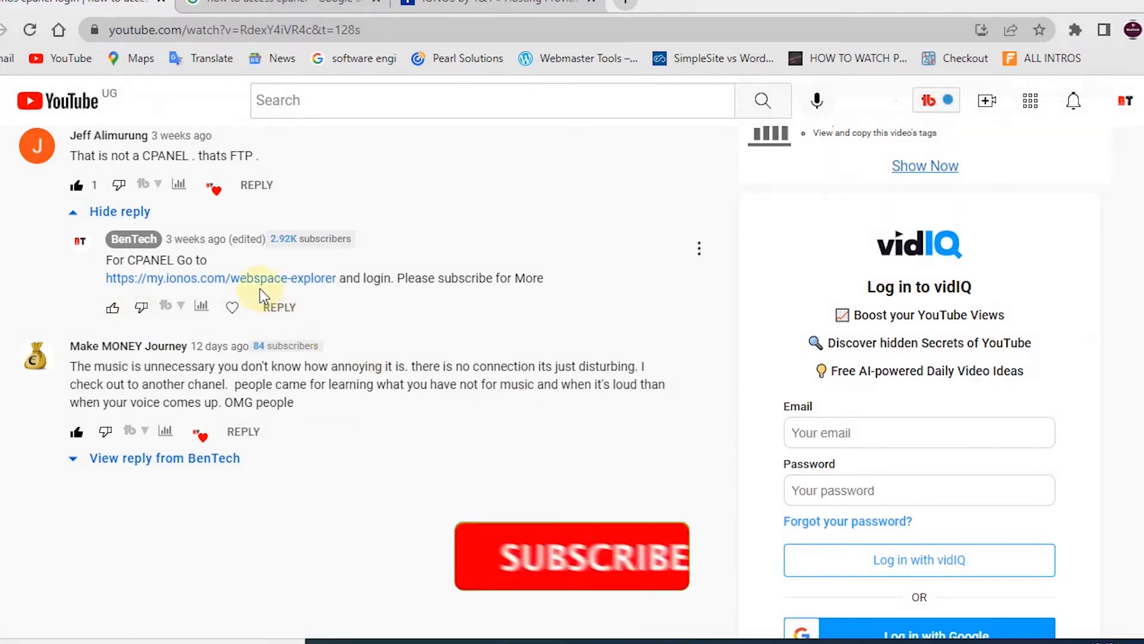
pyautogui.click(220, 277)
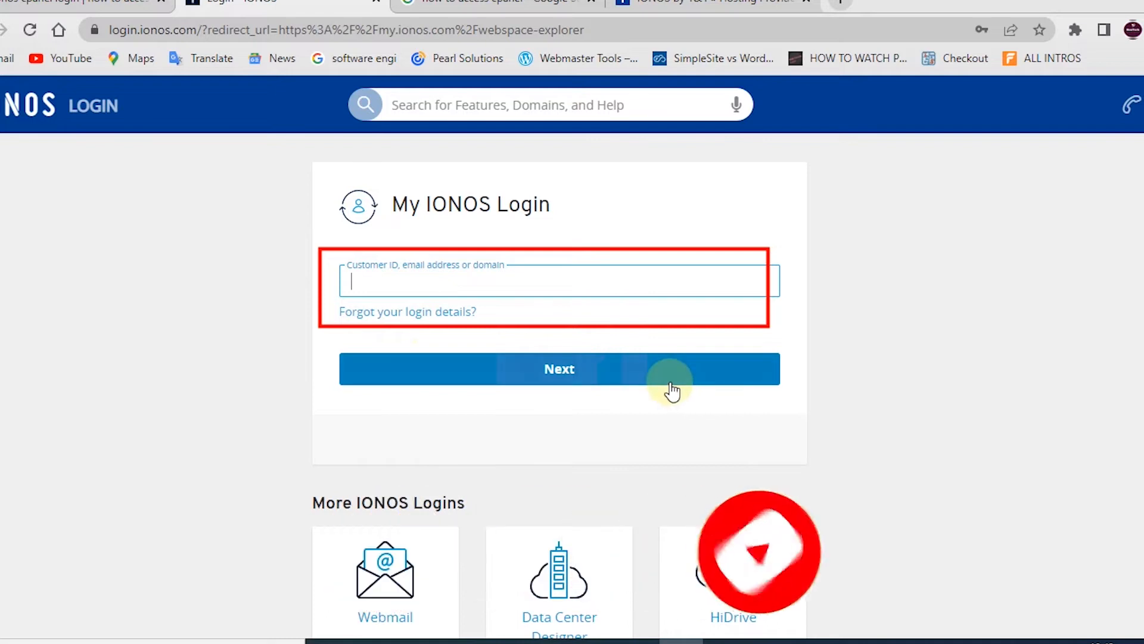
pyautogui.moveTo(653, 402)
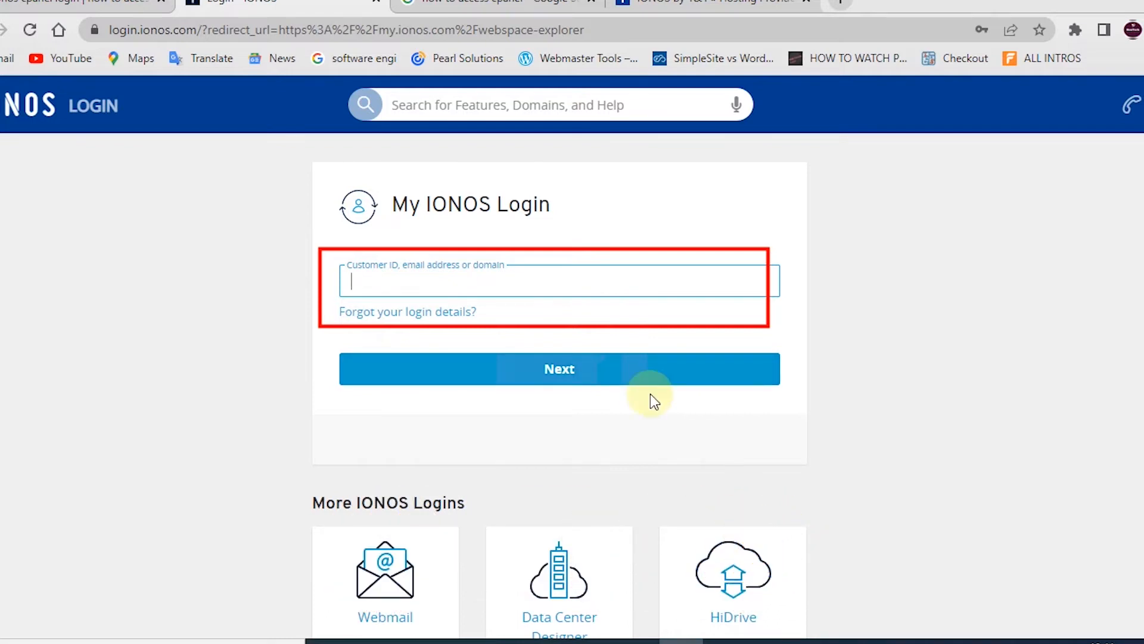
# - Sign in with the domain ubentech.com and its password
pyautogui.write('u')
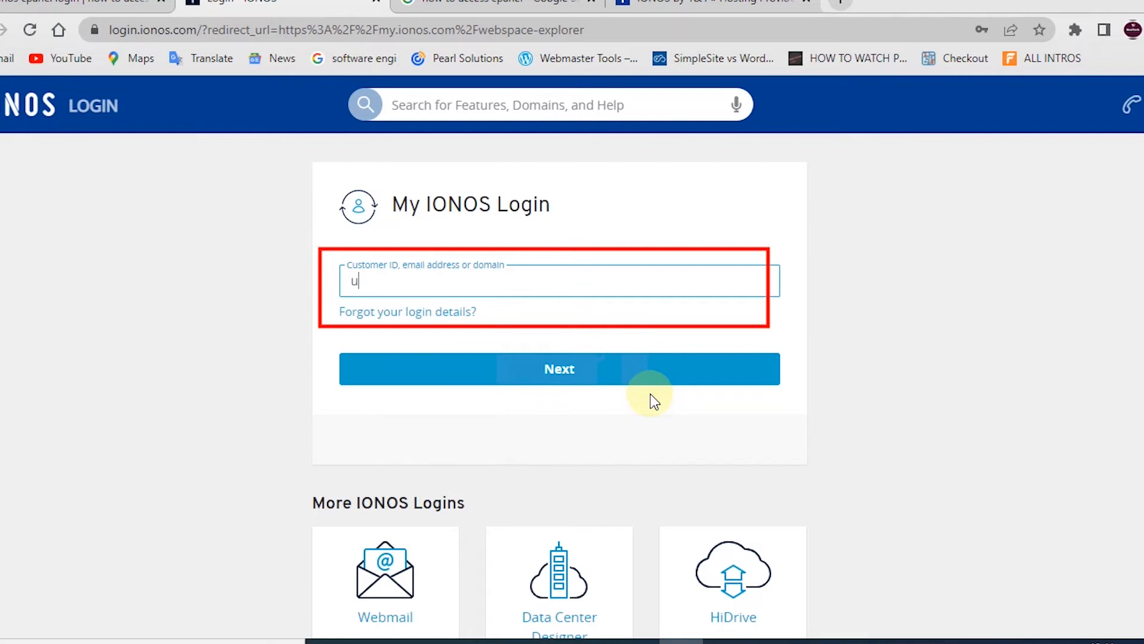
pyautogui.write('ubentech.com')
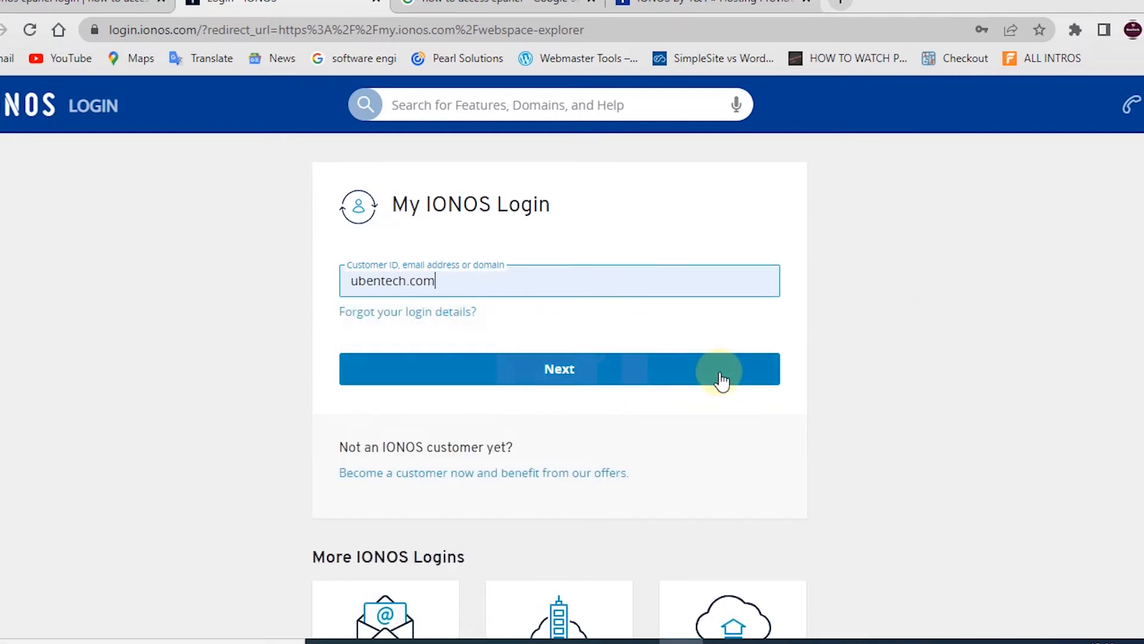
pyautogui.click(559, 368)
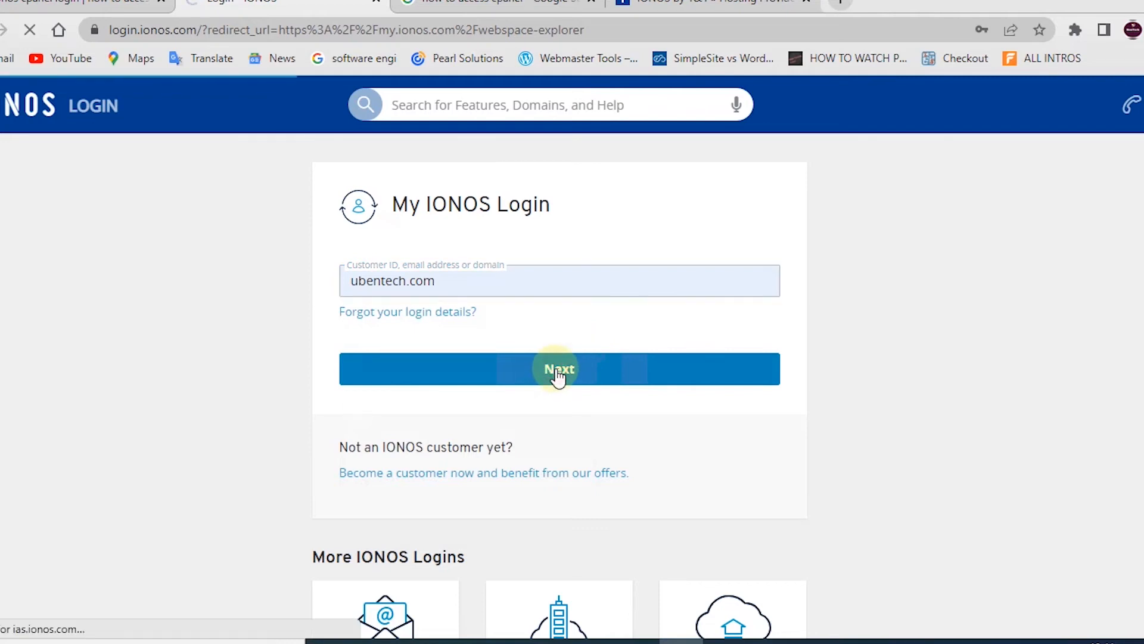
pyautogui.click(559, 368)
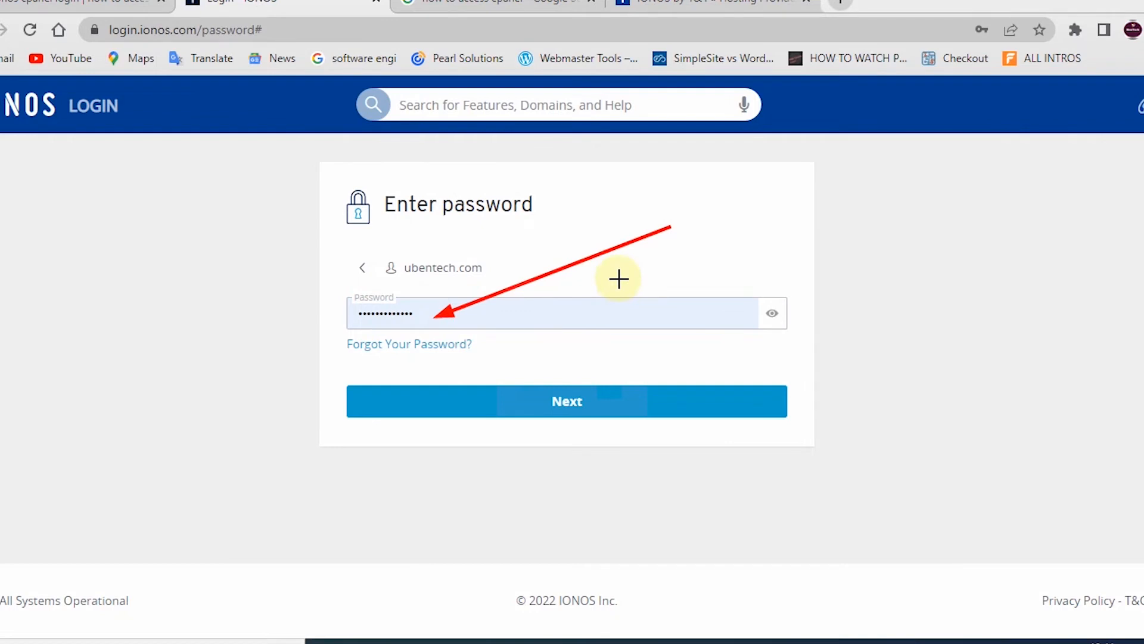
pyautogui.moveTo(887, 239)
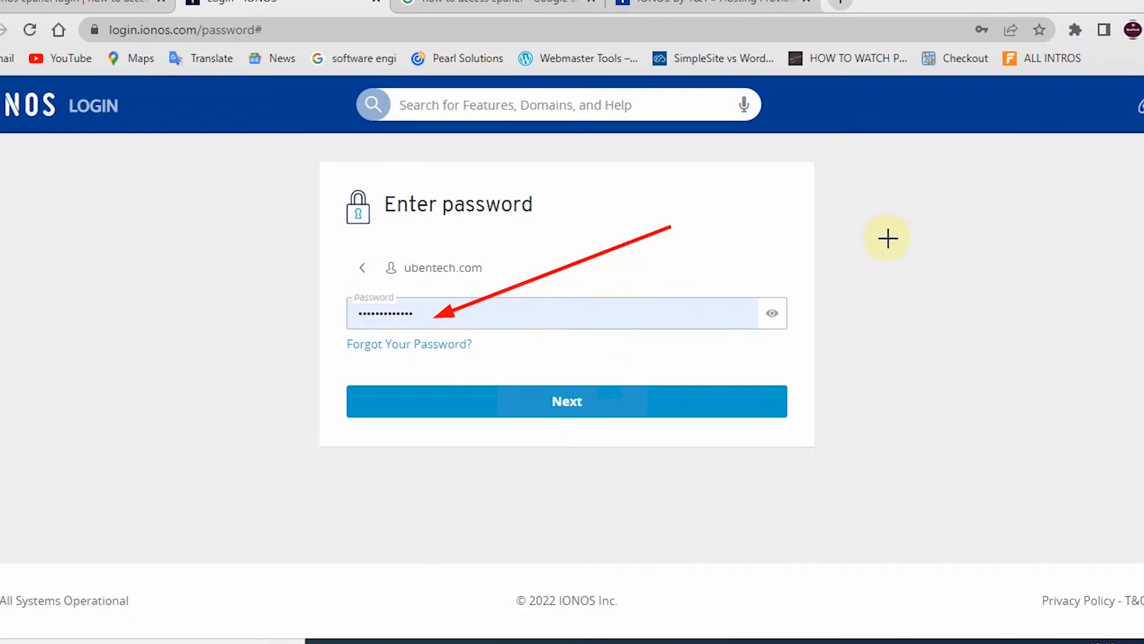
pyautogui.click(567, 400)
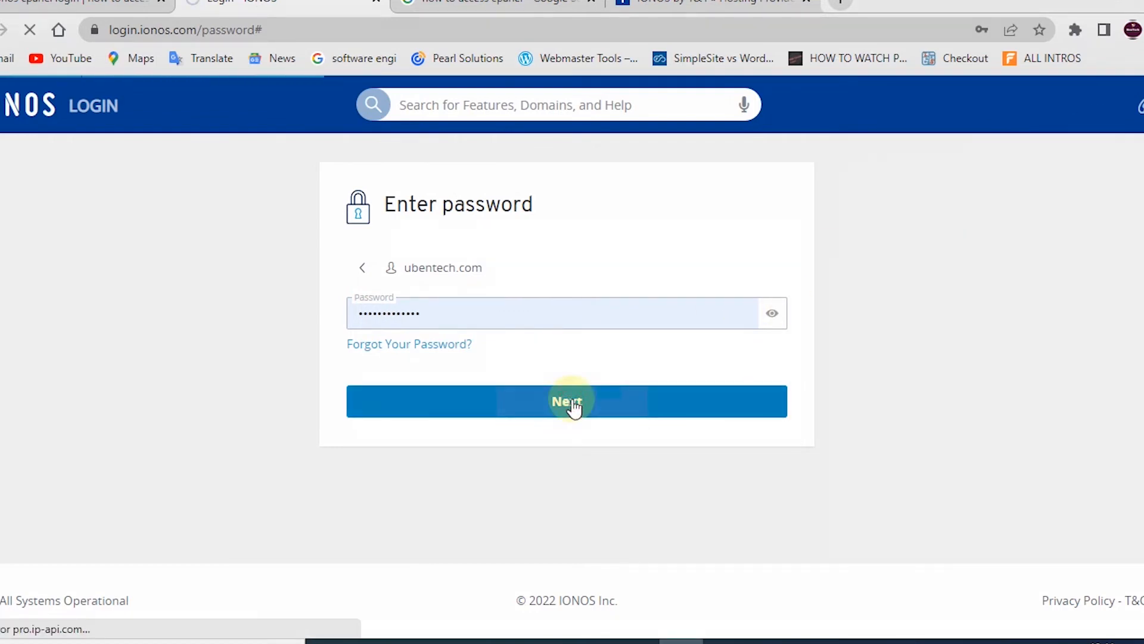
pyautogui.click(567, 402)
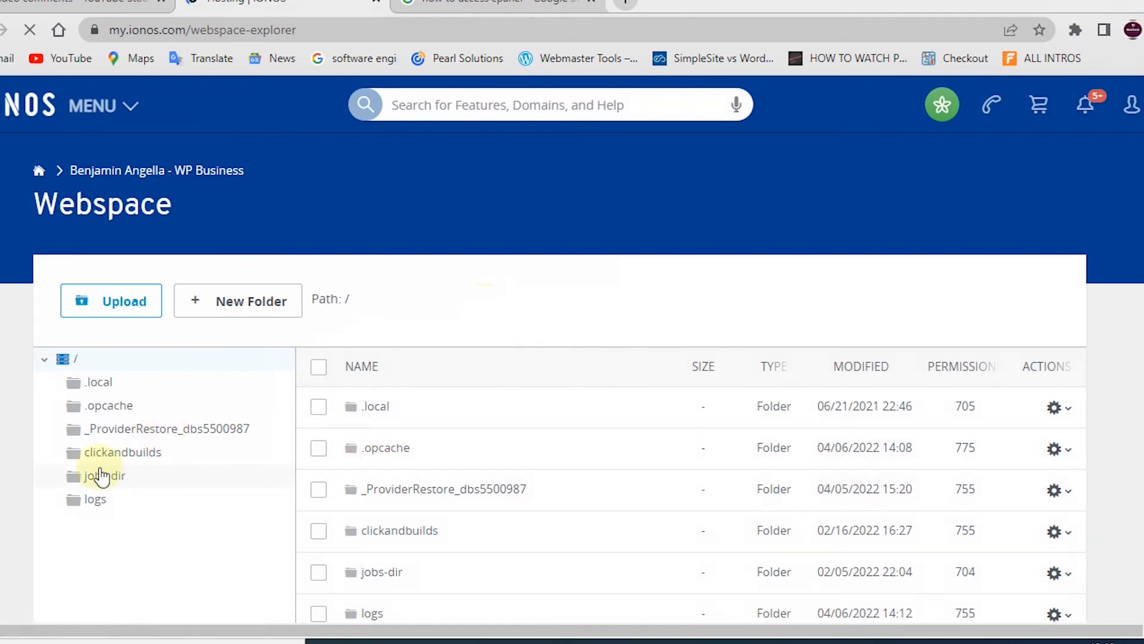
# - Browse into clickandbuilds/BENTECH and review the wp-content folder listing (cache, fonts, gallery, languages)
pyautogui.click(123, 451)
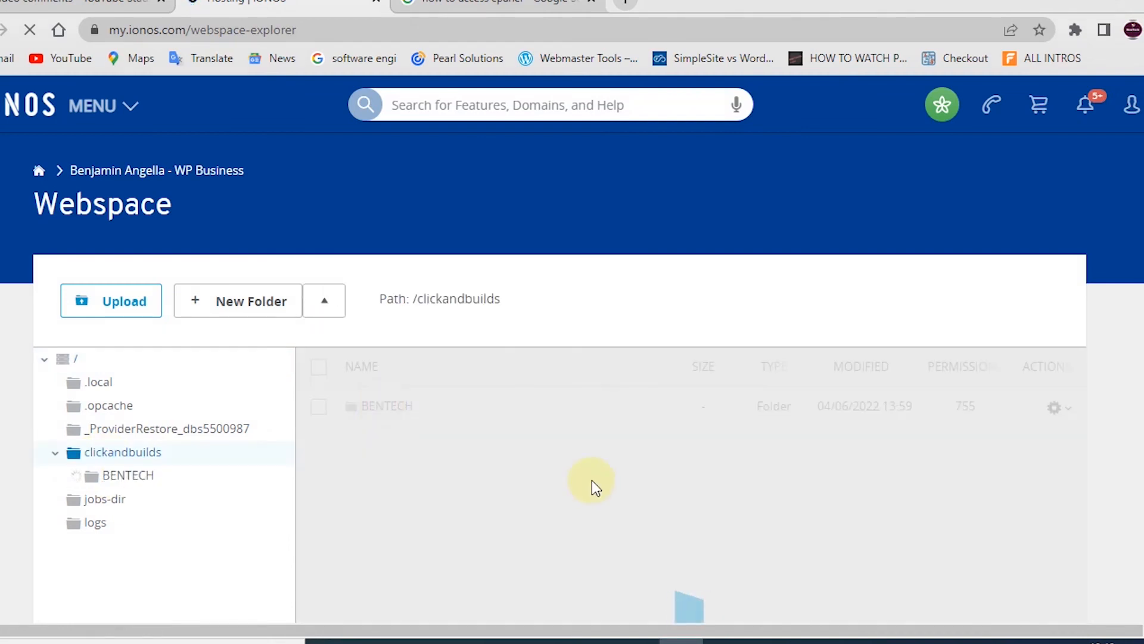
pyautogui.doubleClick(386, 406)
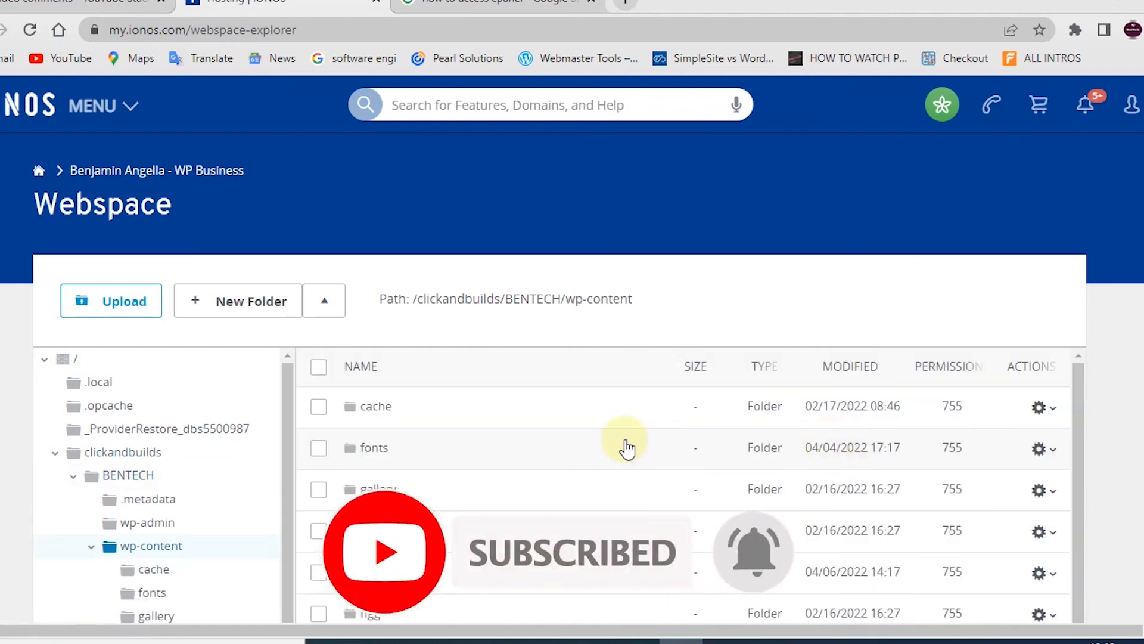
pyautogui.scroll(-3)
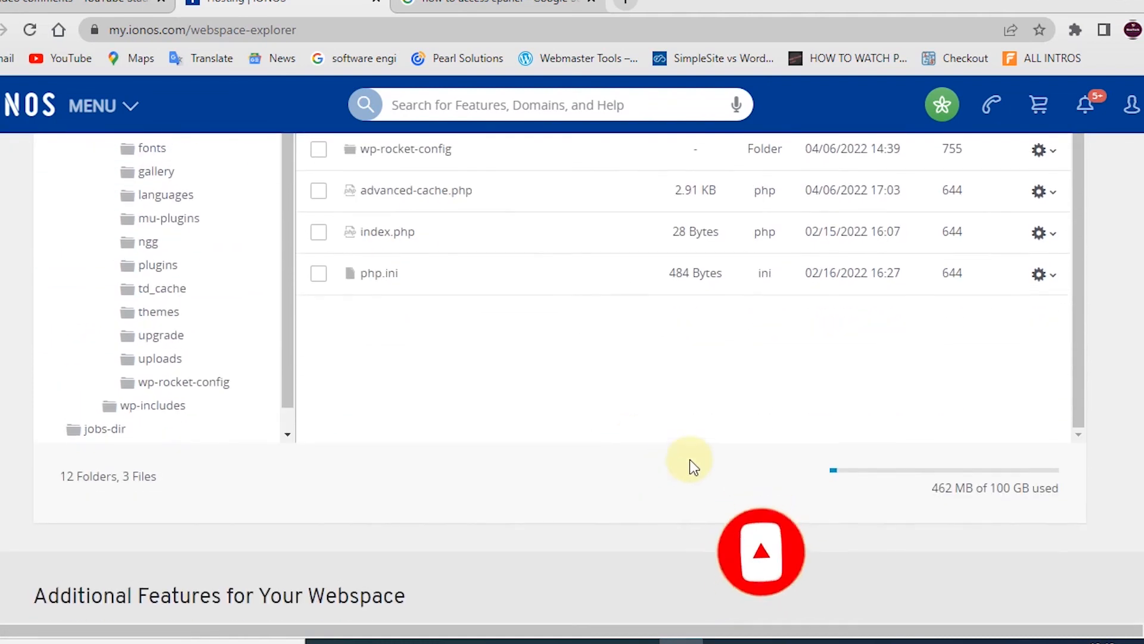
pyautogui.scroll(3)
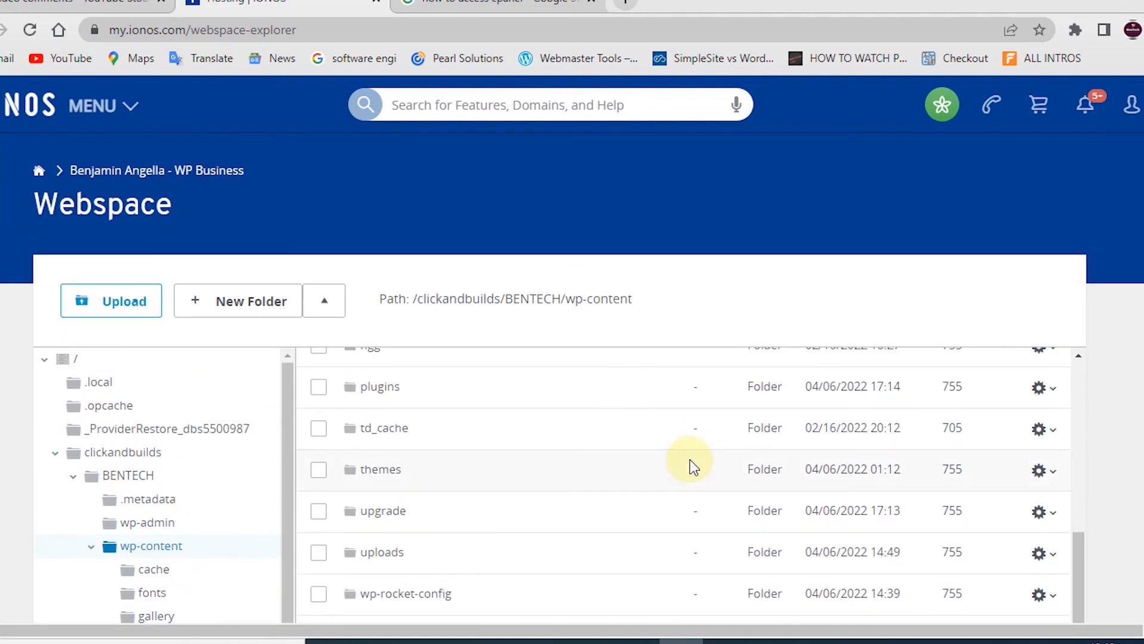
pyautogui.scroll(-3)
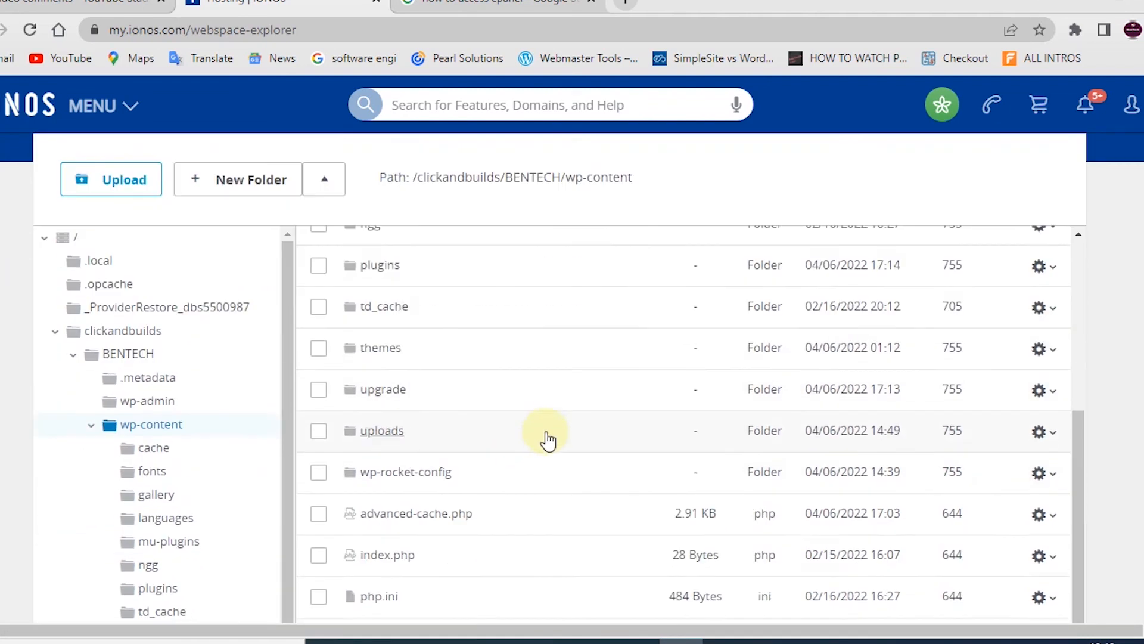
pyautogui.scroll(3)
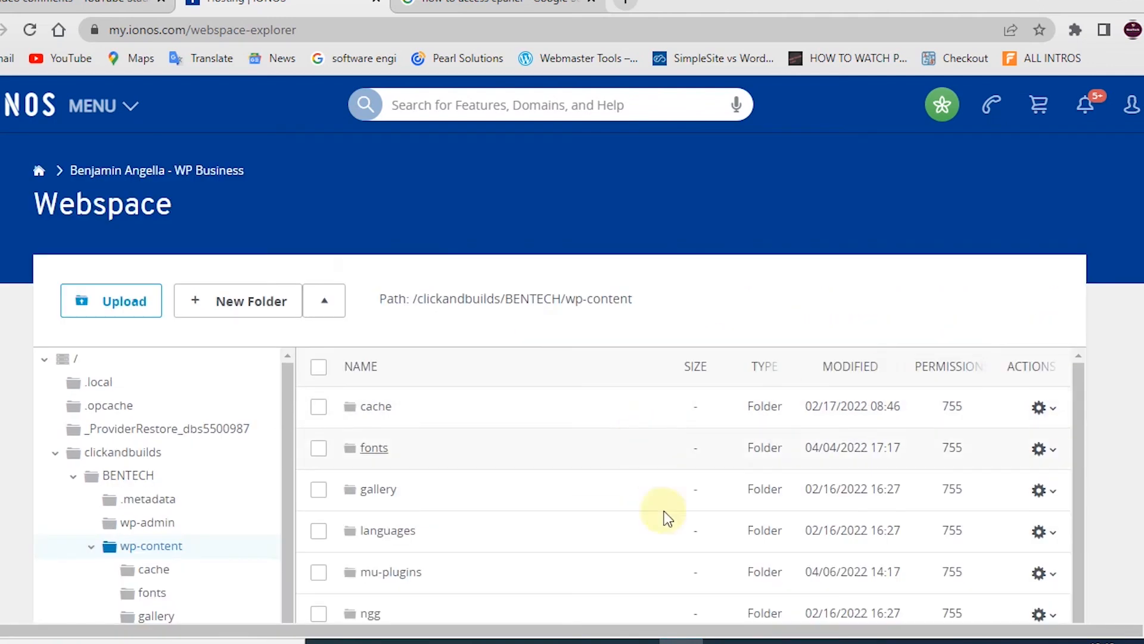